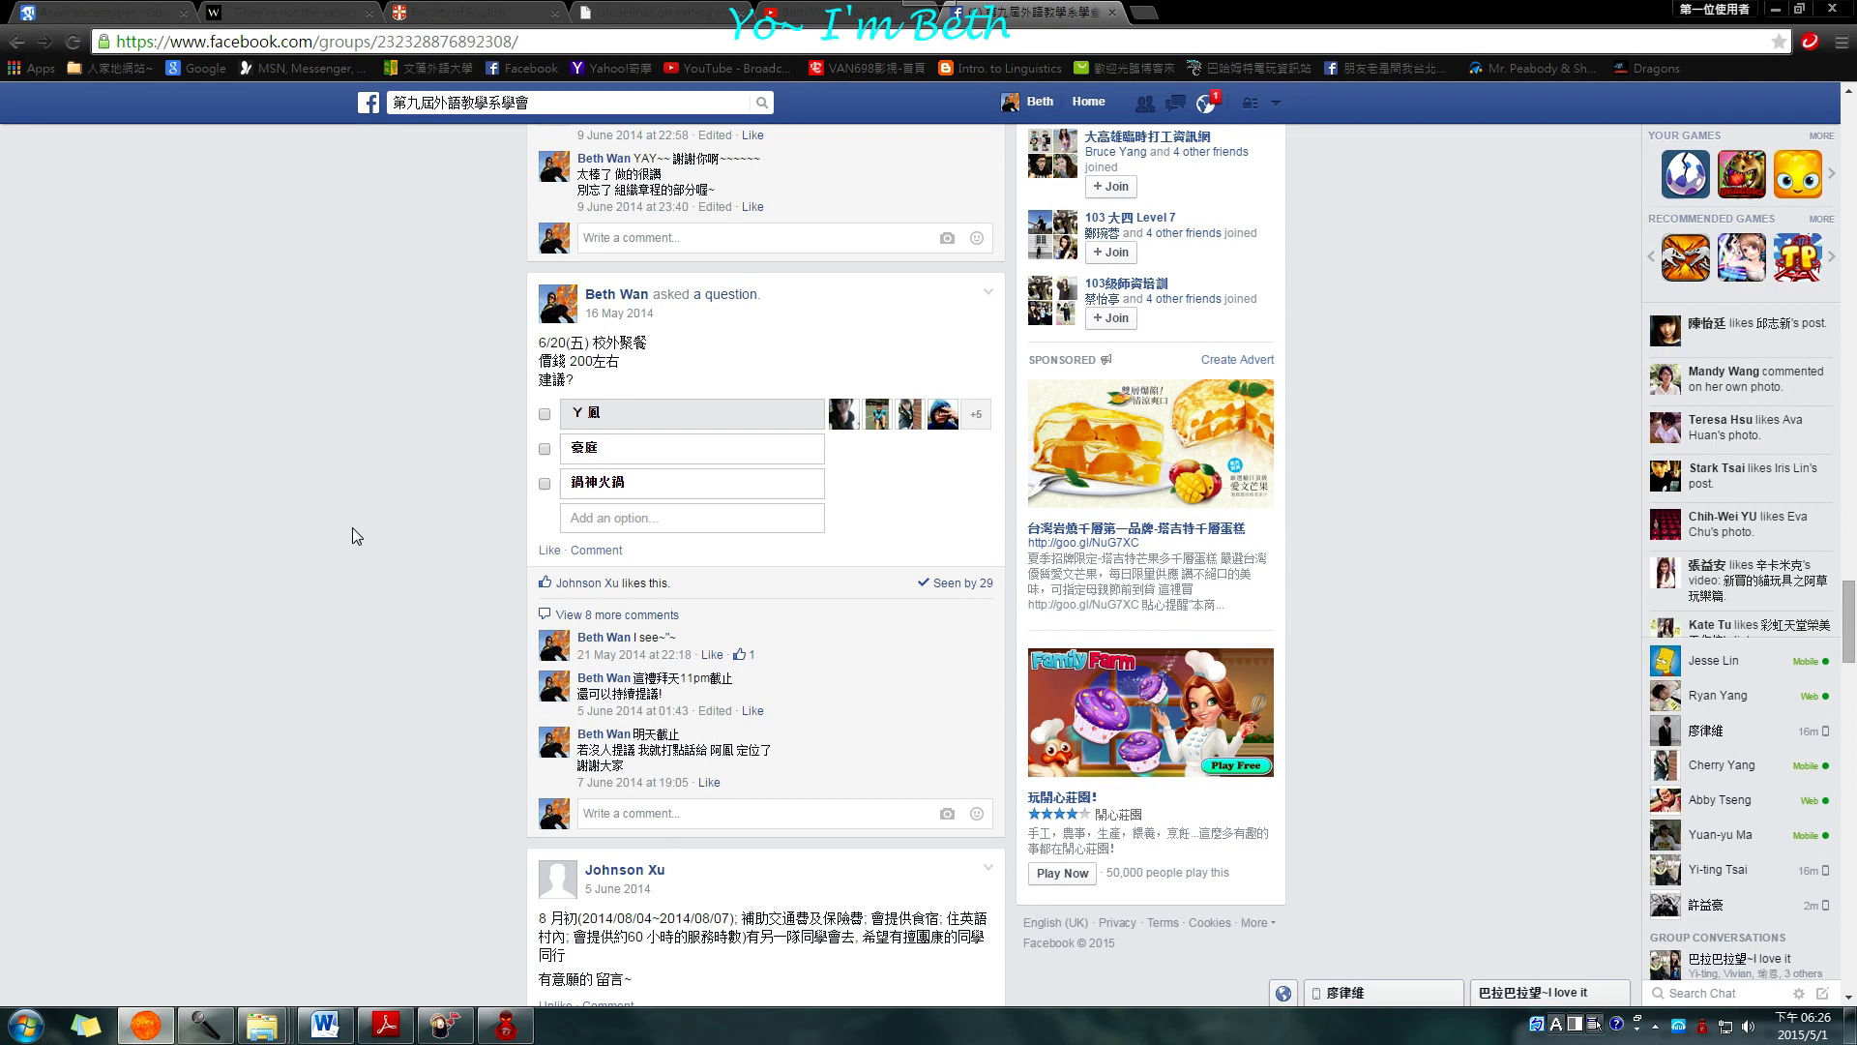
mouse_move(385, 555)
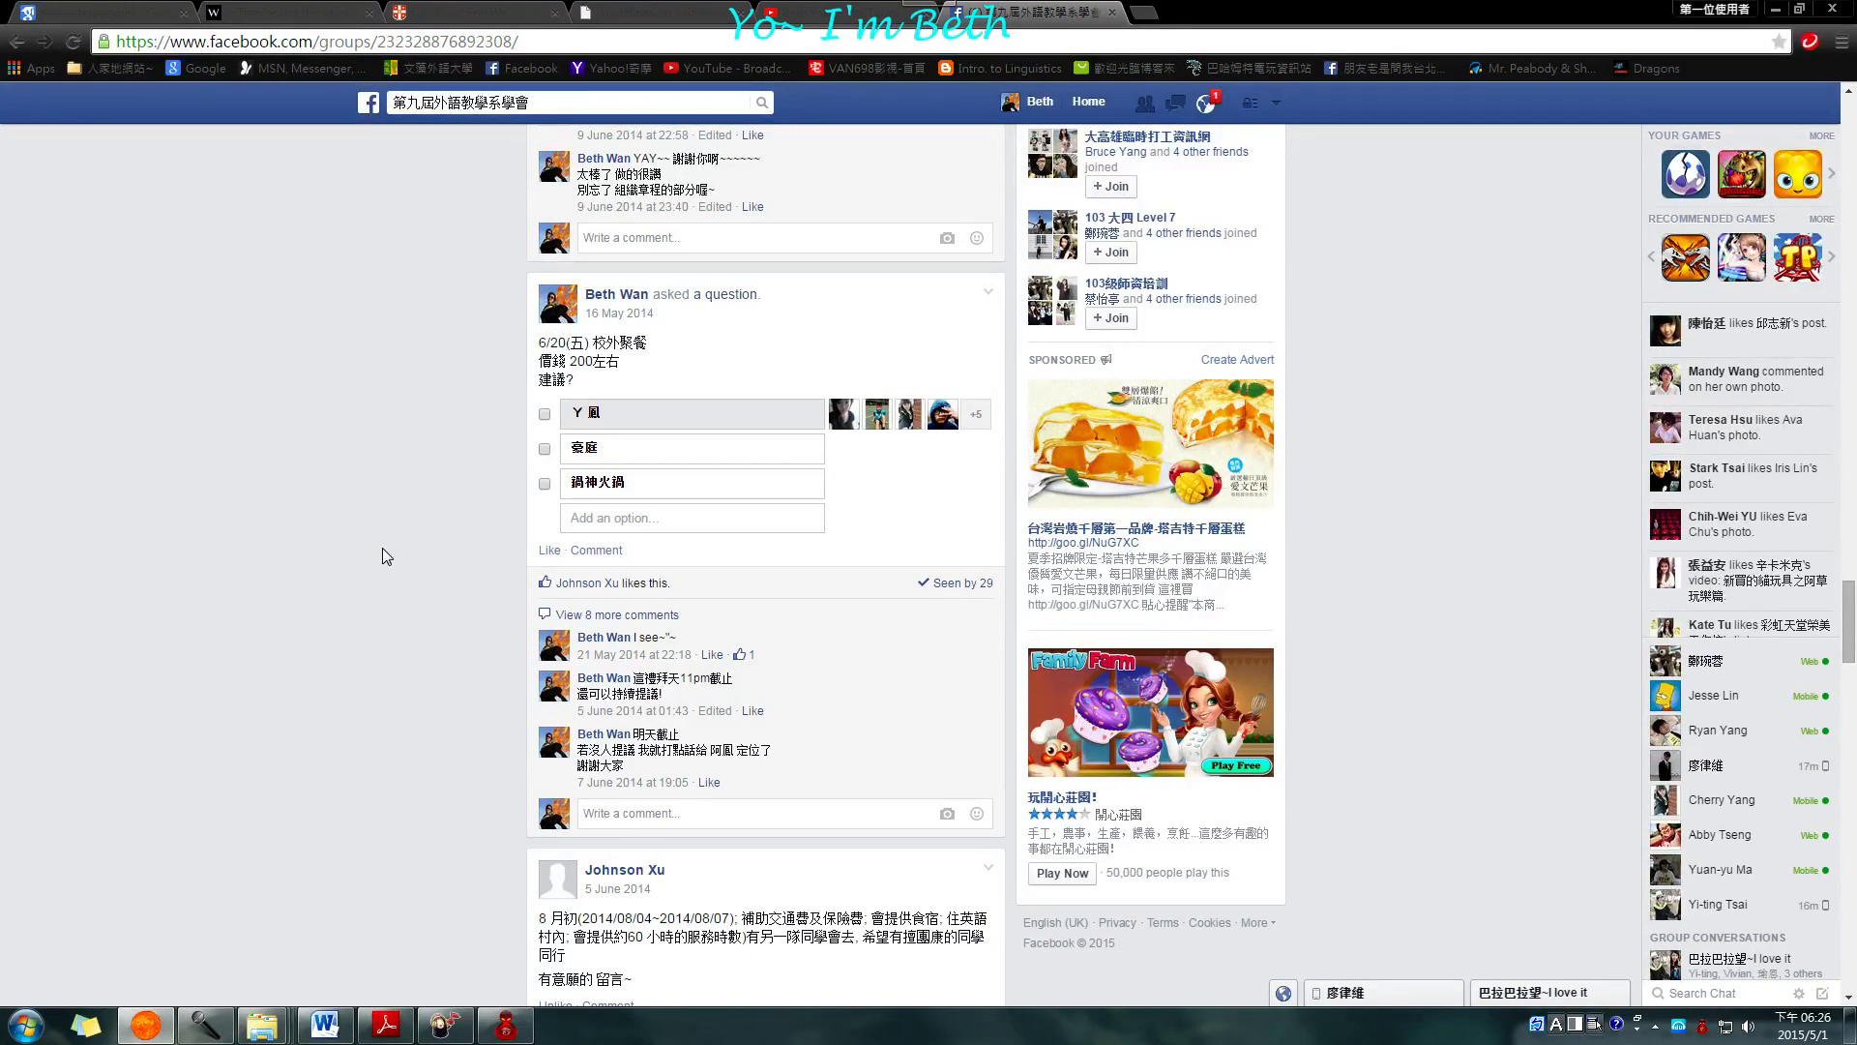
mouse_move(421, 575)
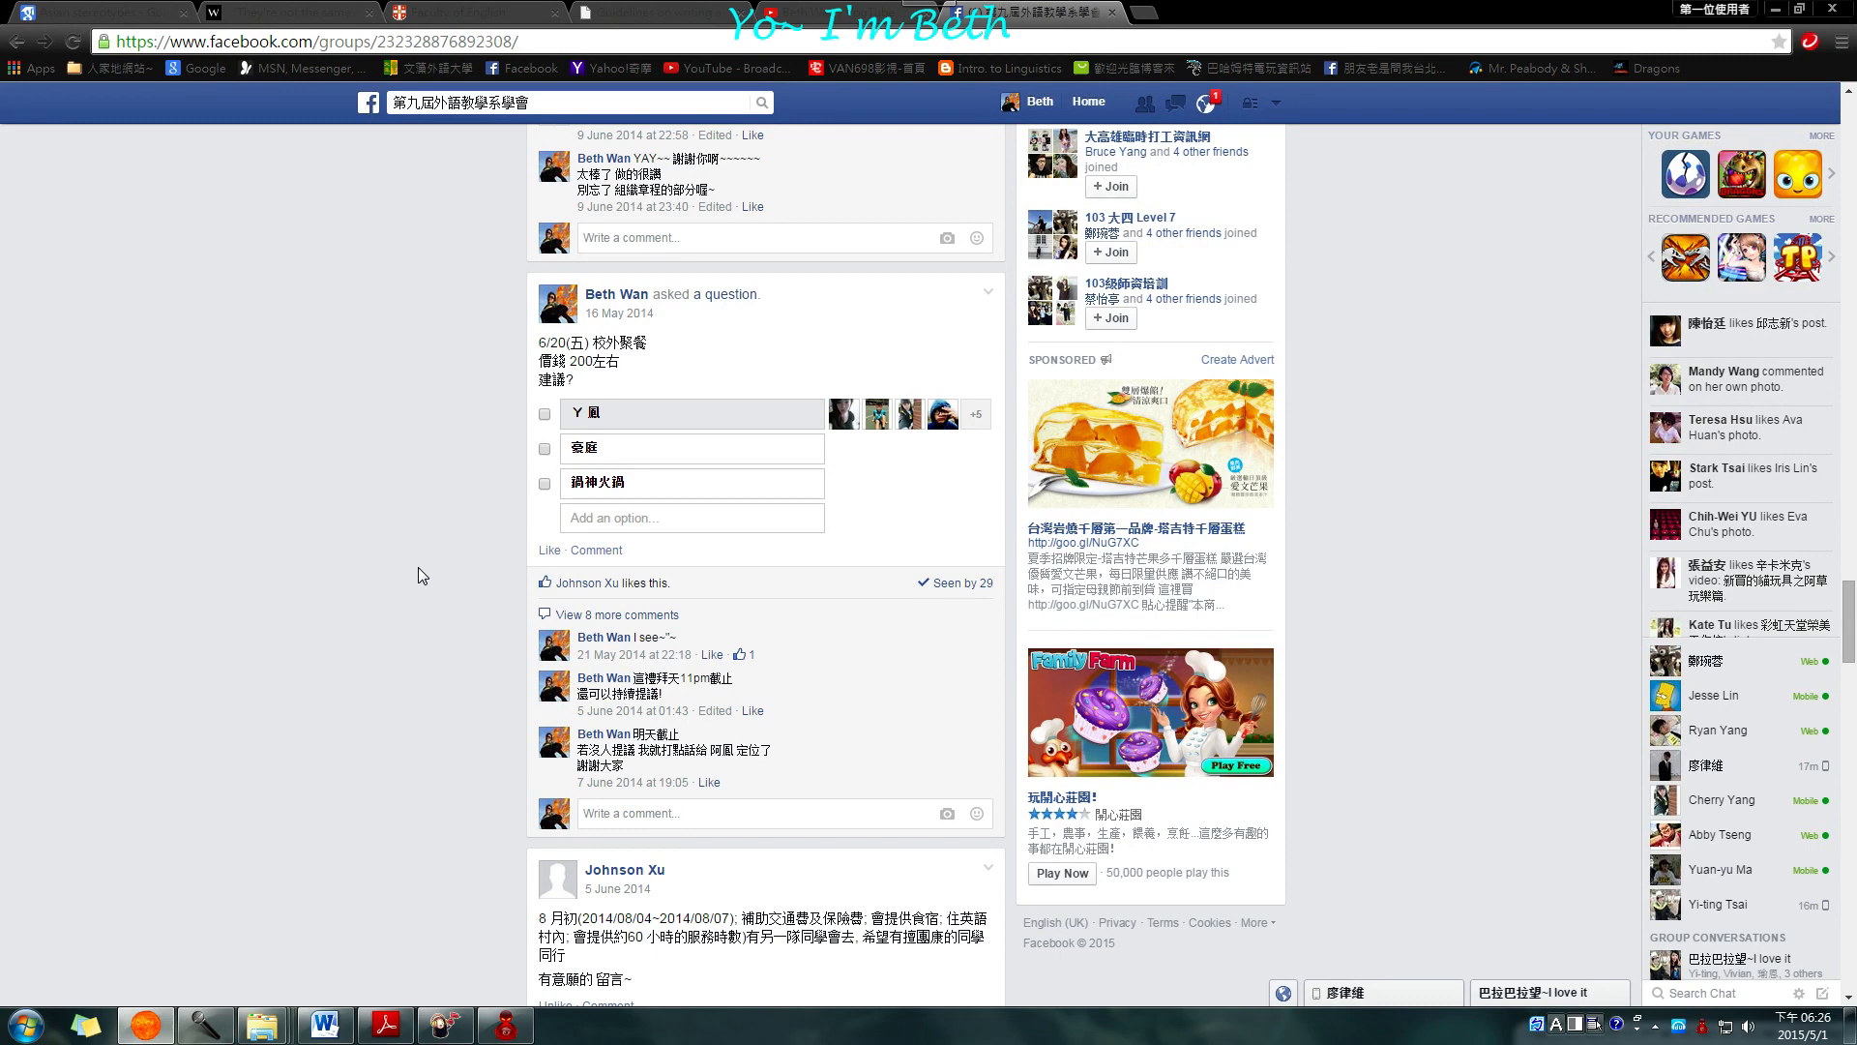
mouse_move(435, 907)
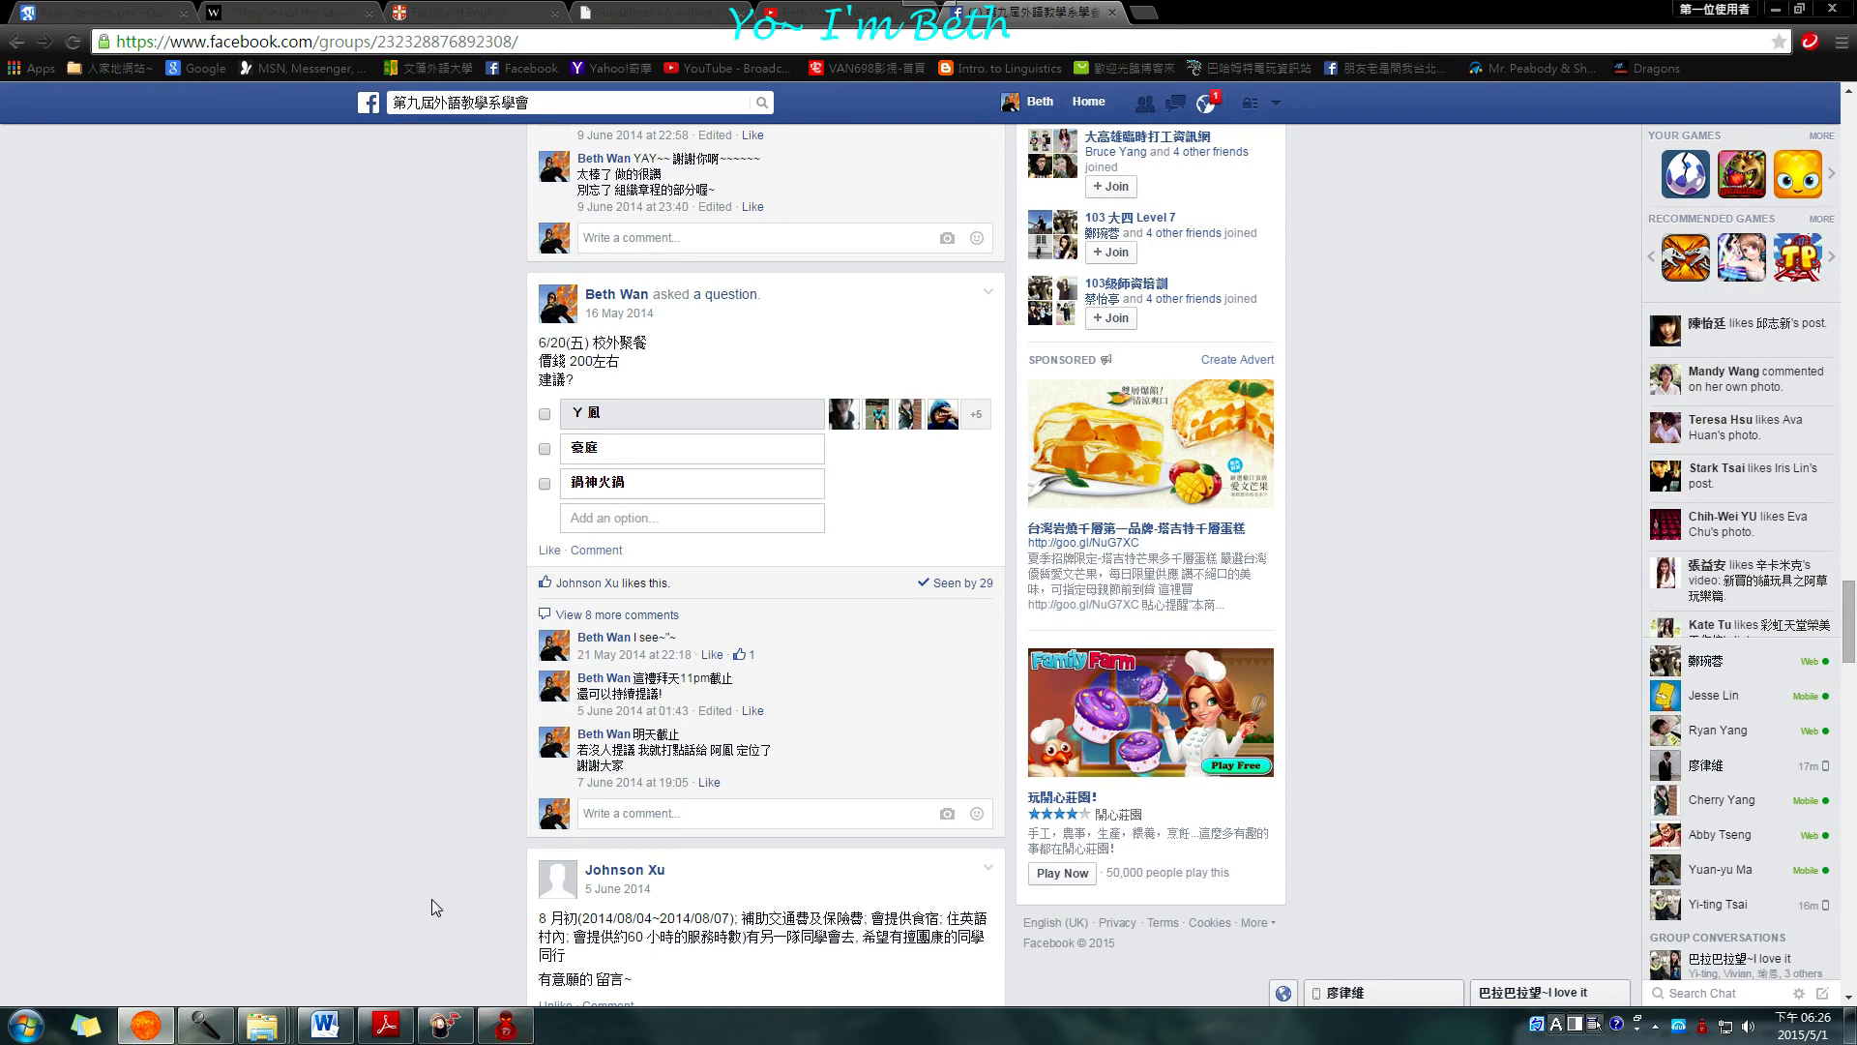
Bring up the Garena messenger window from the taskbar
click(502, 1025)
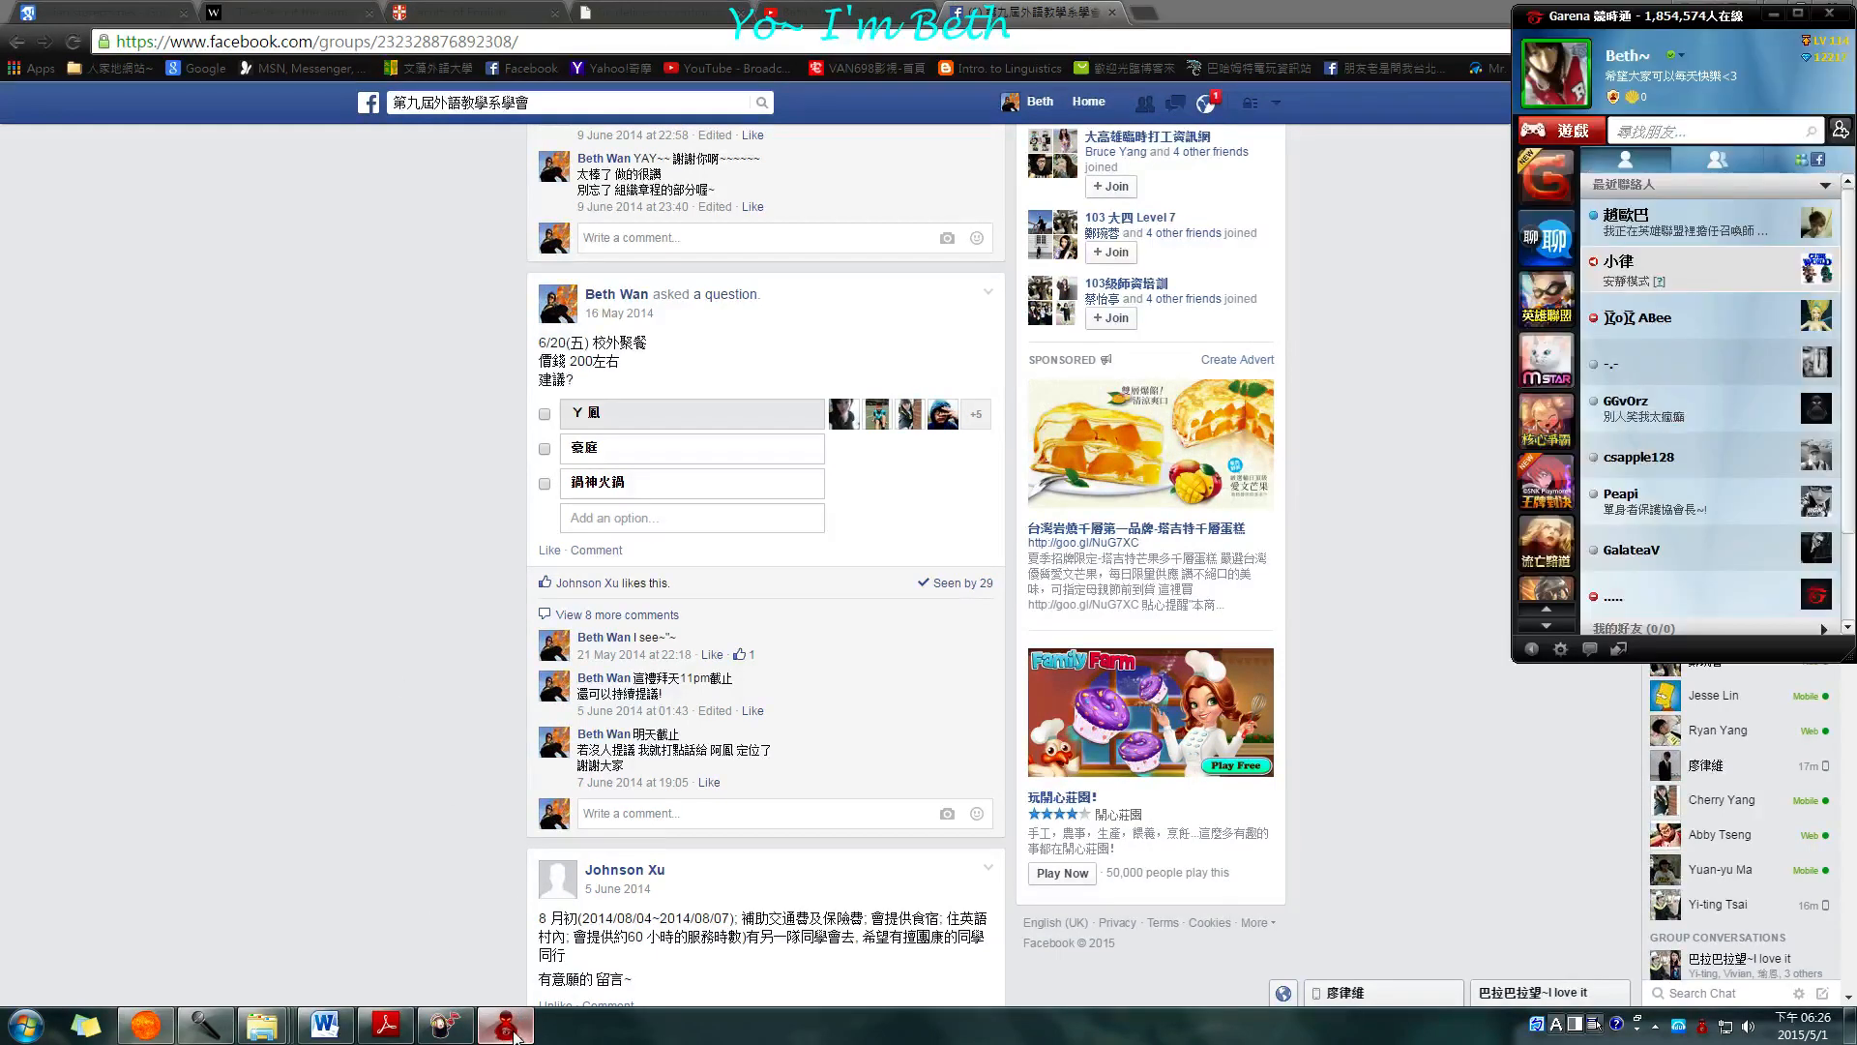
mouse_move(1492, 323)
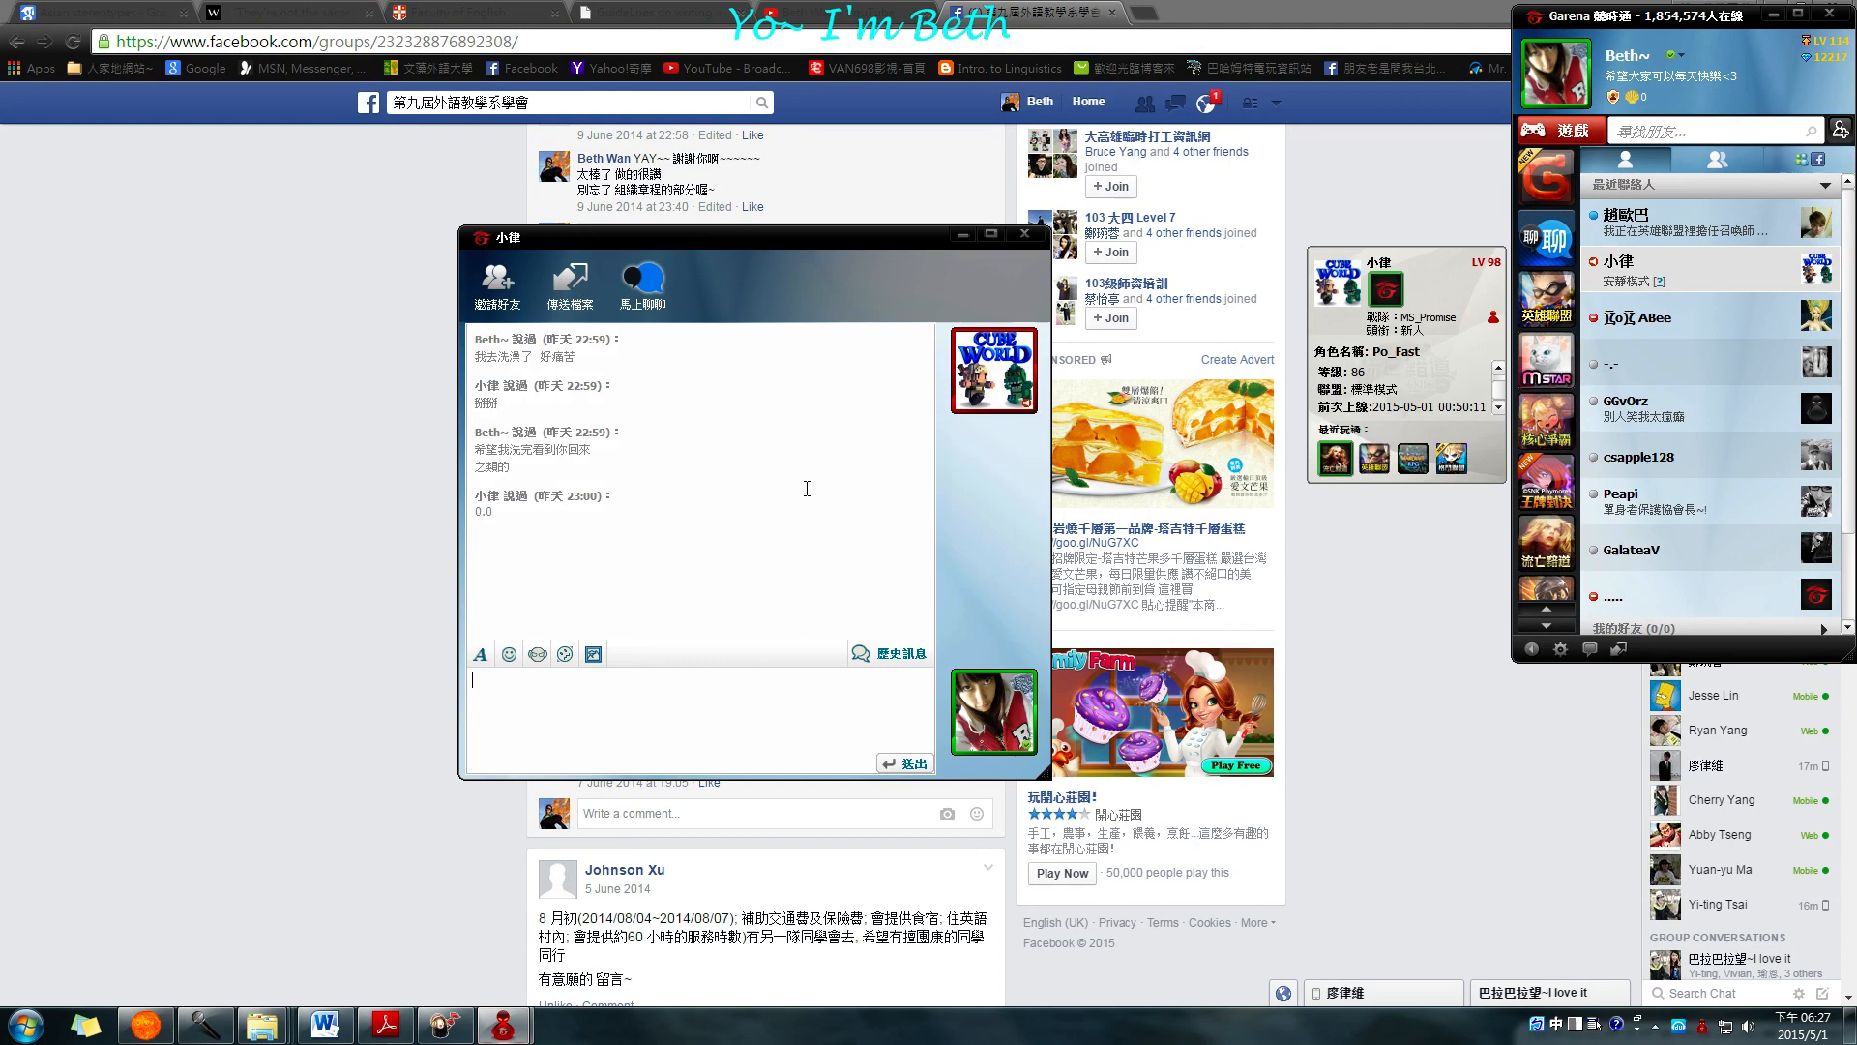
mouse_move(593, 653)
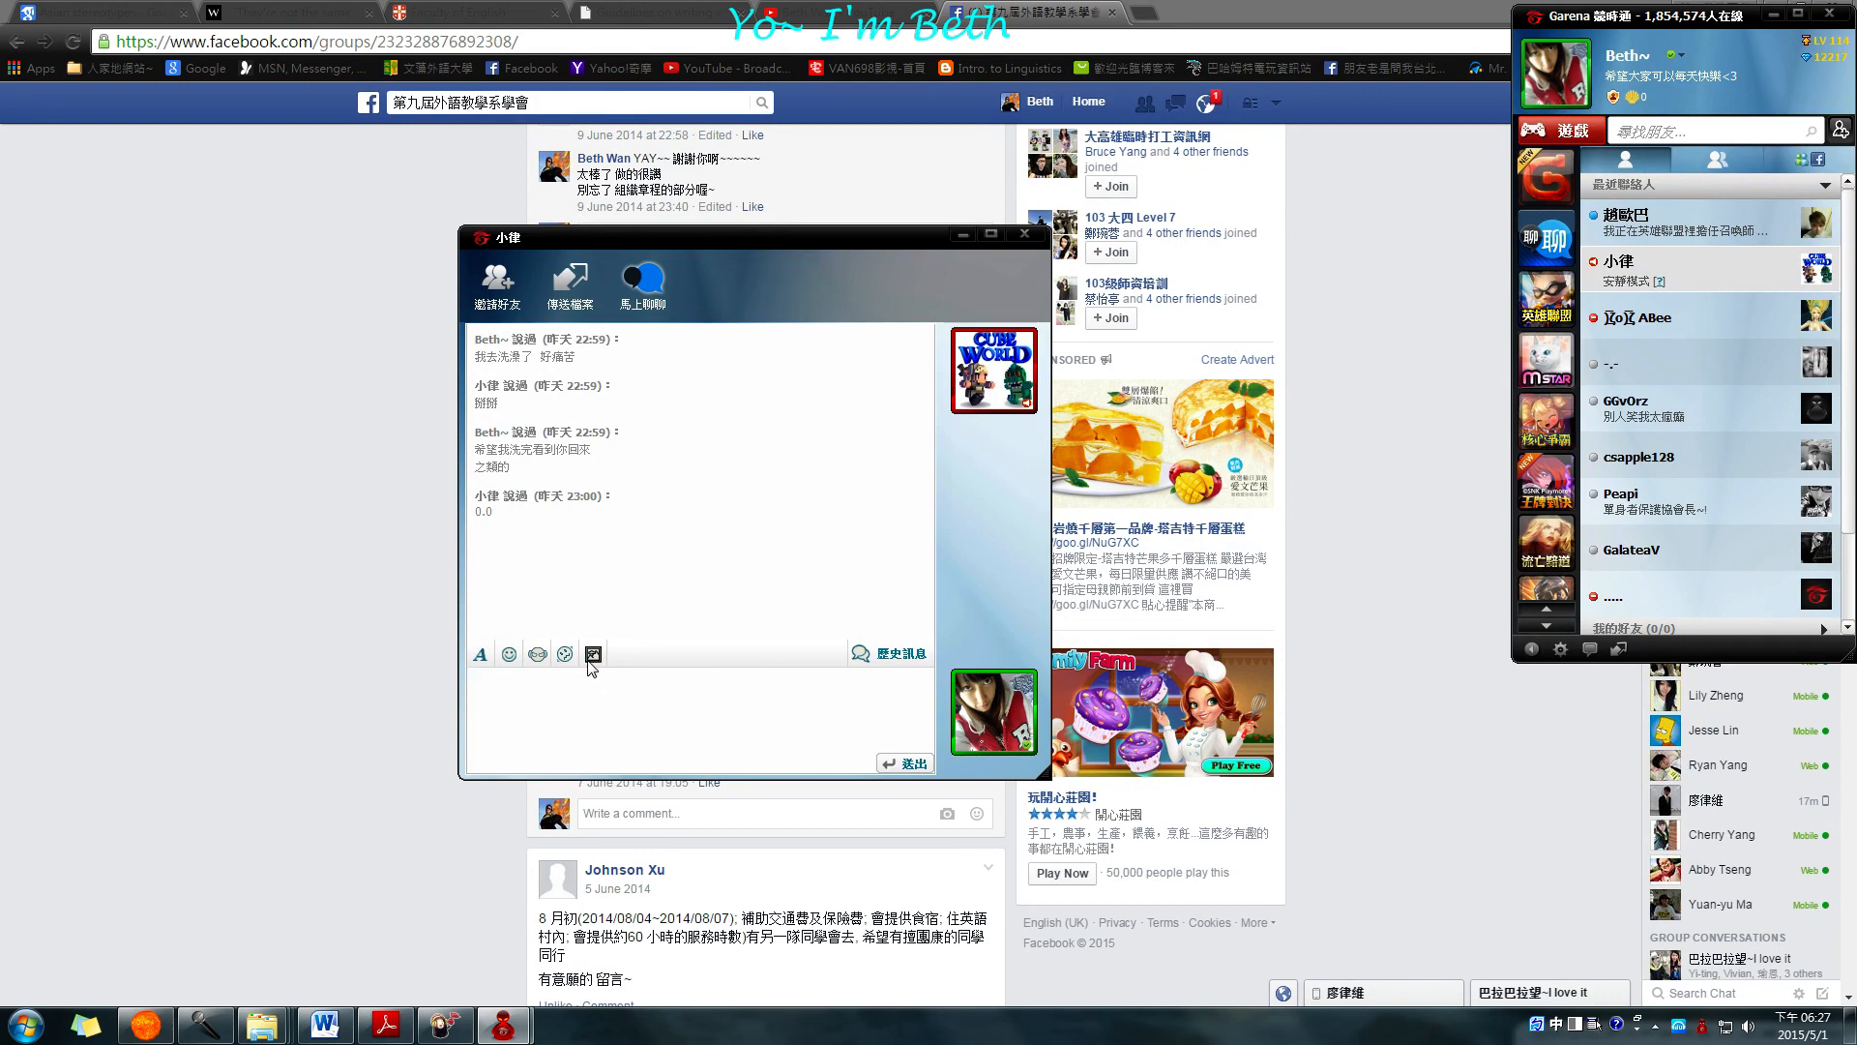
mouse_move(592, 652)
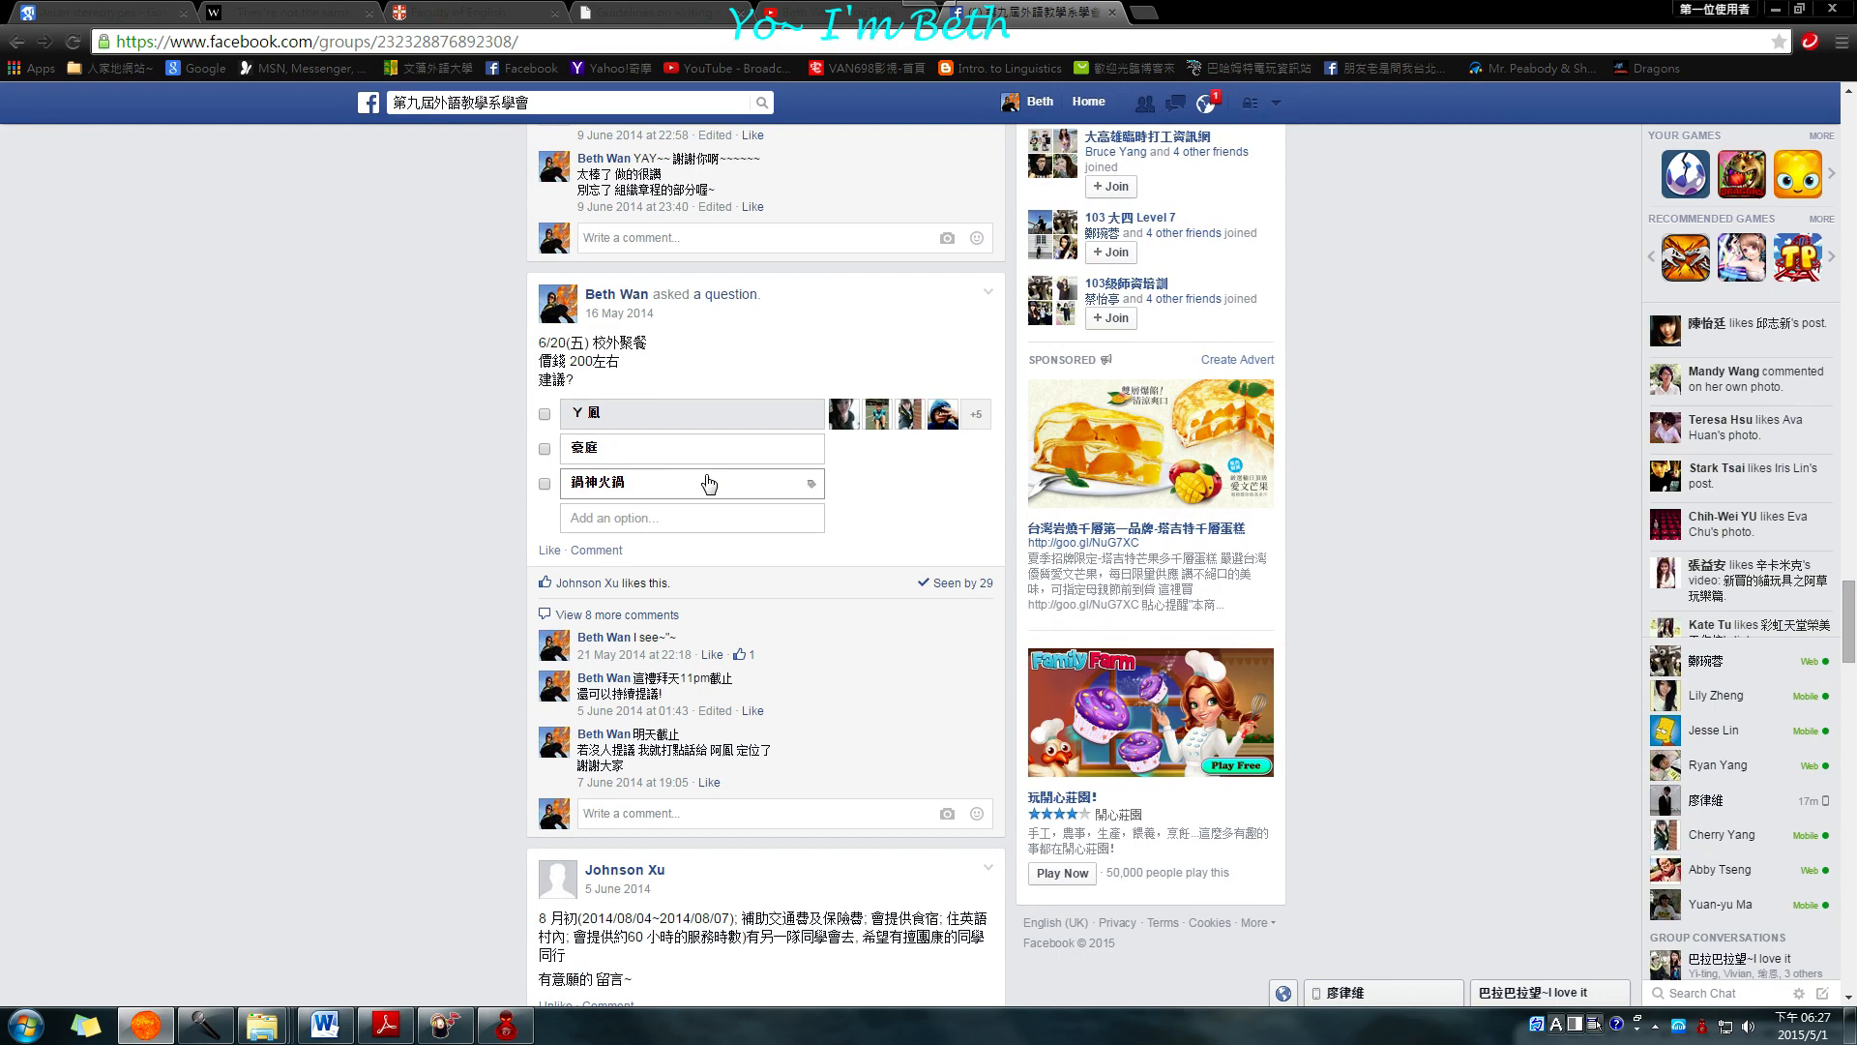
mouse_move(433, 473)
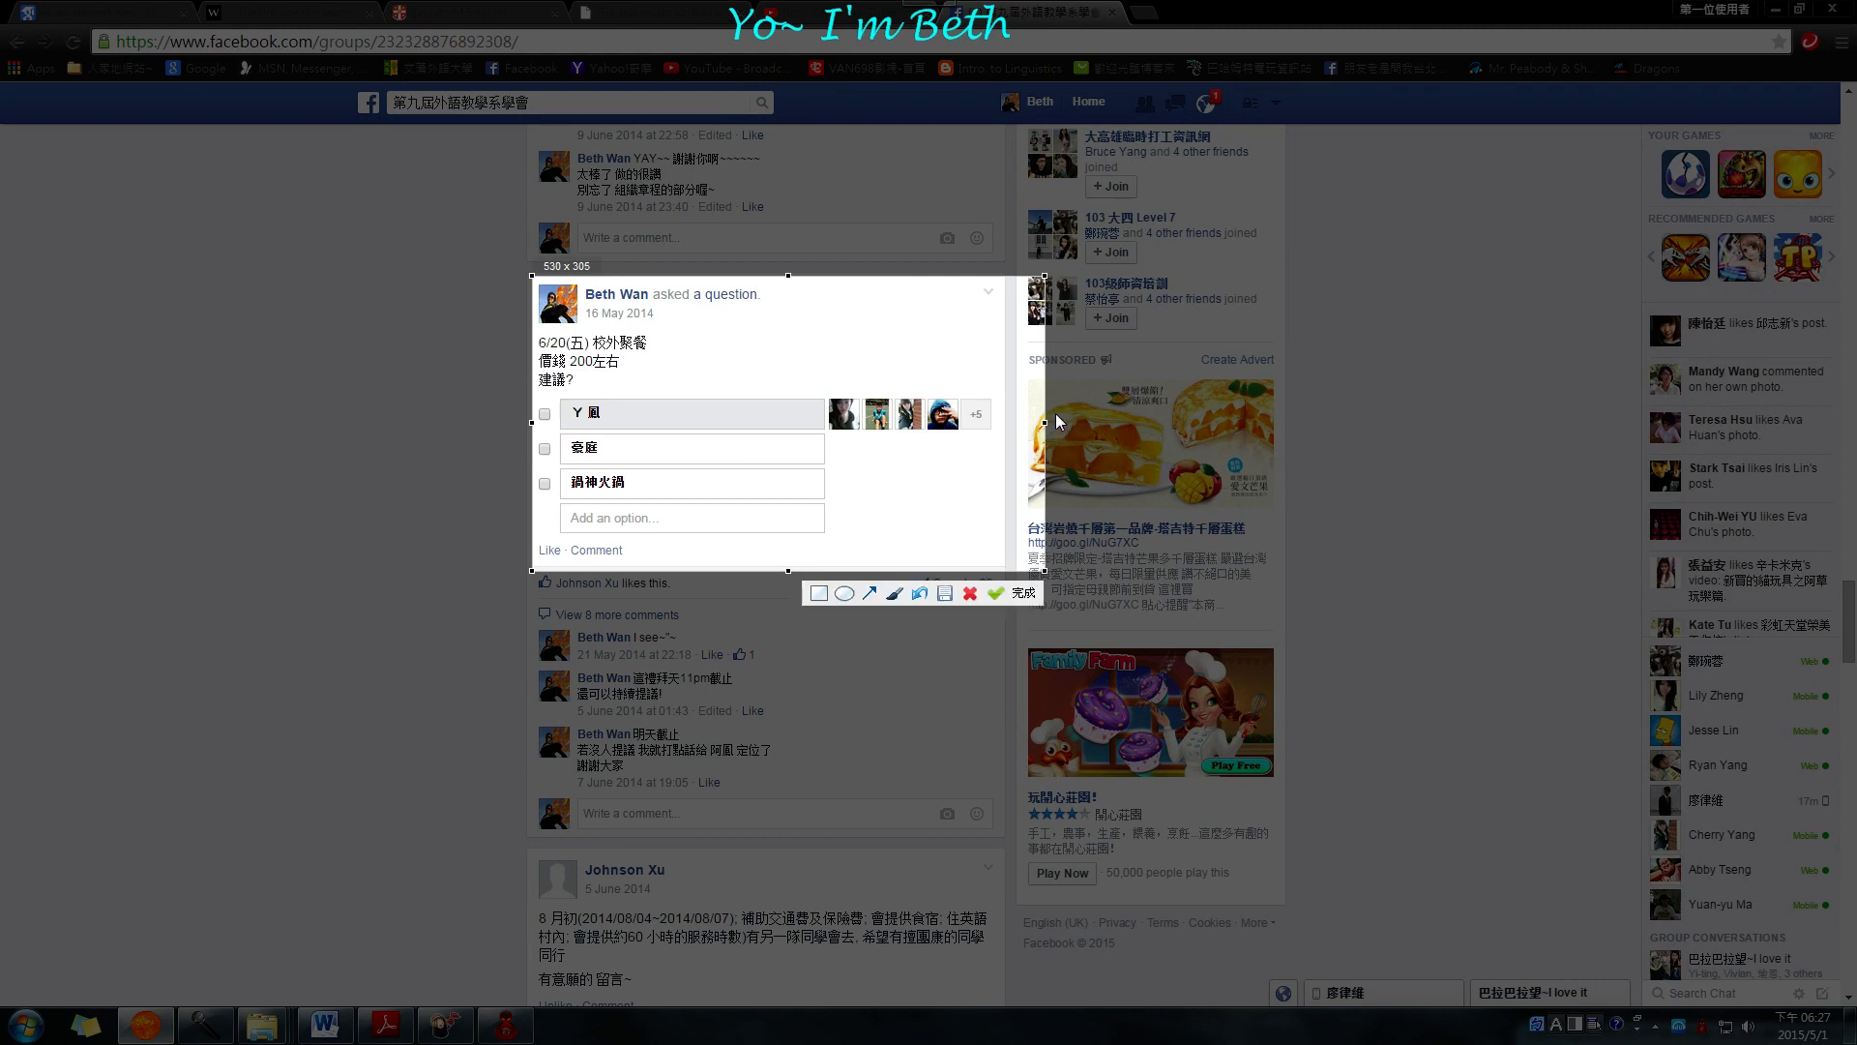
mouse_move(976, 423)
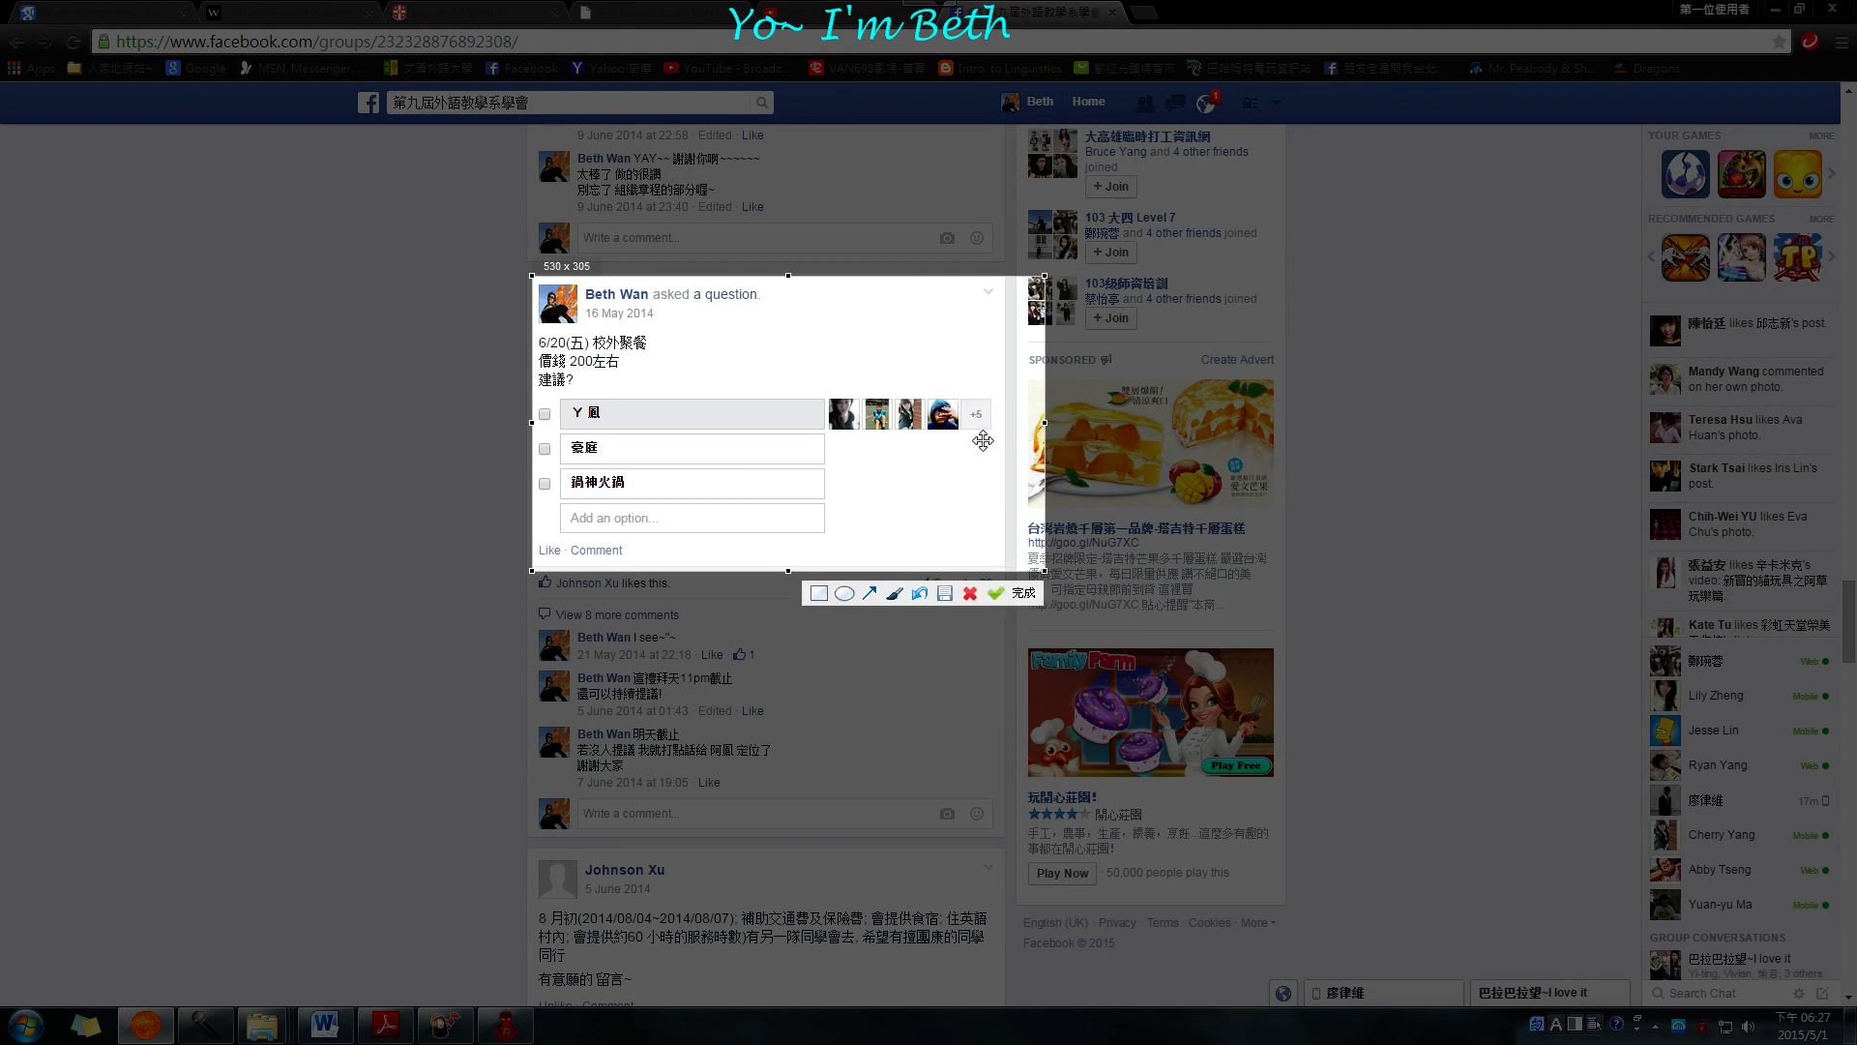
mouse_move(967, 657)
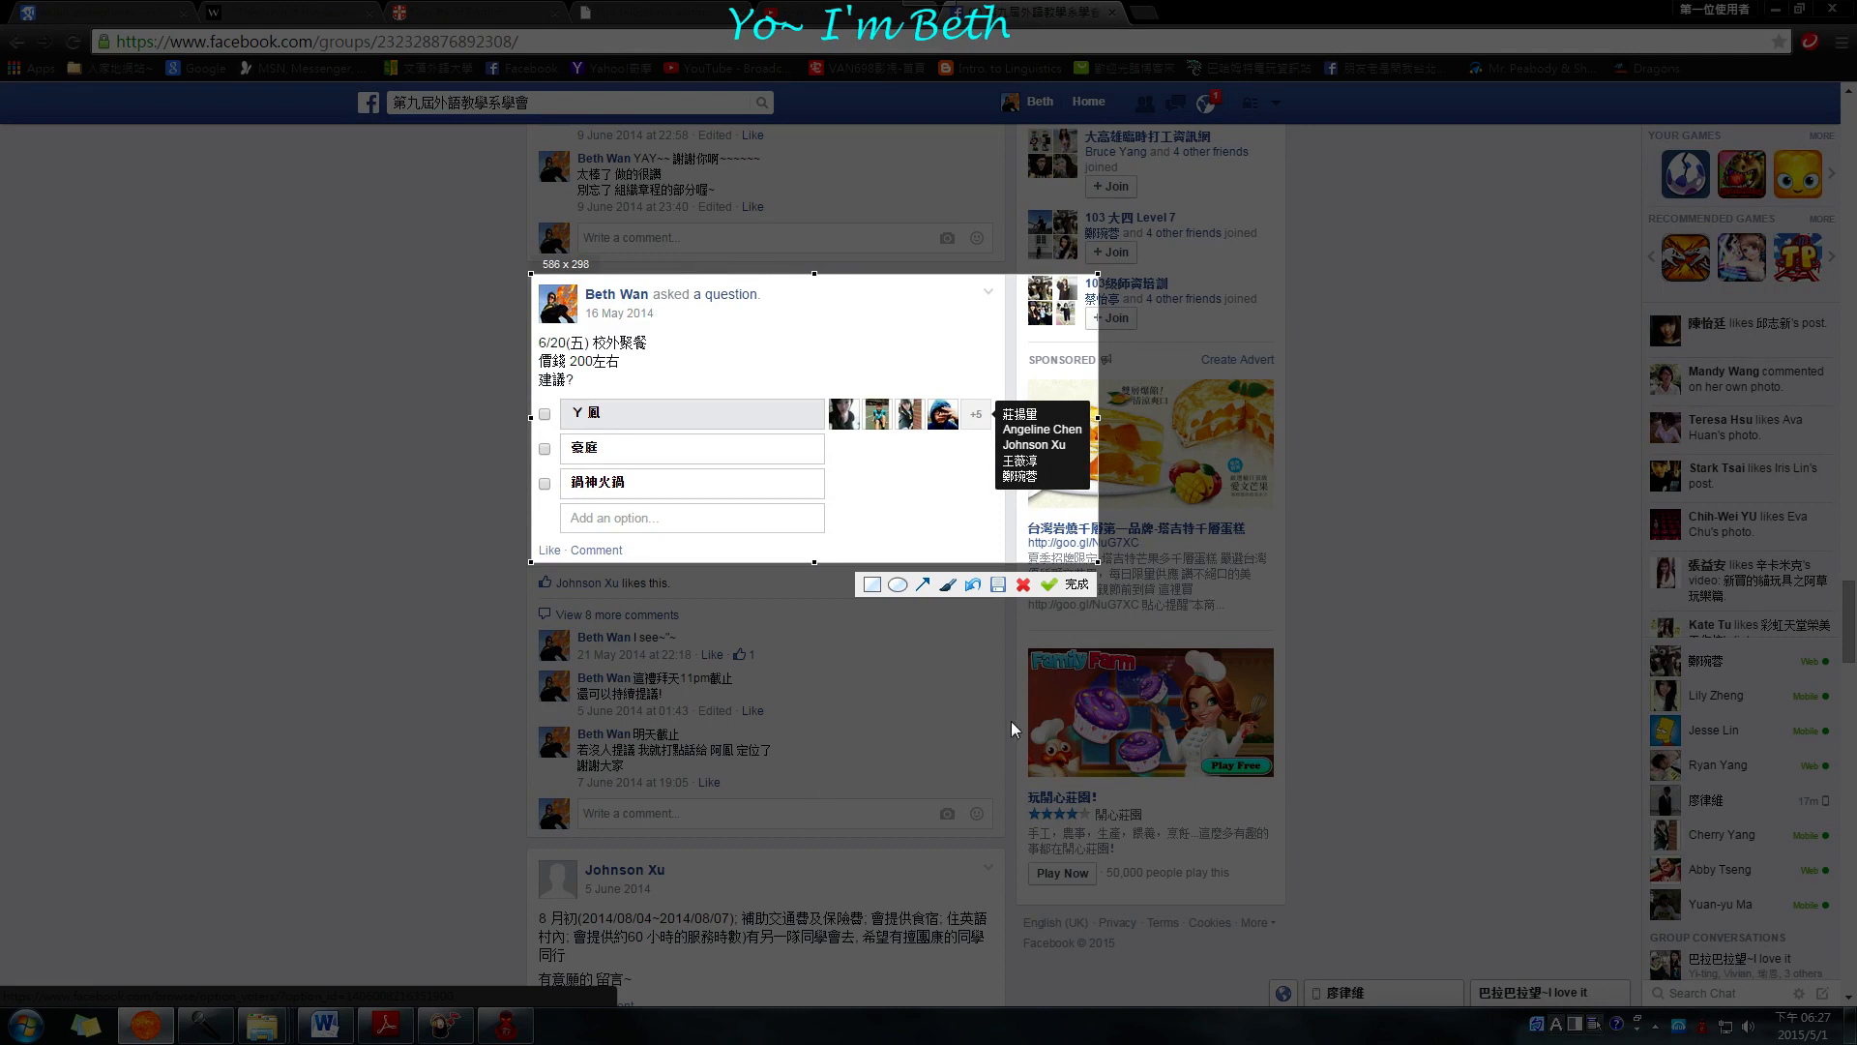
Draw a red arrow from the circled first poll option to the boxed voters
click(948, 585)
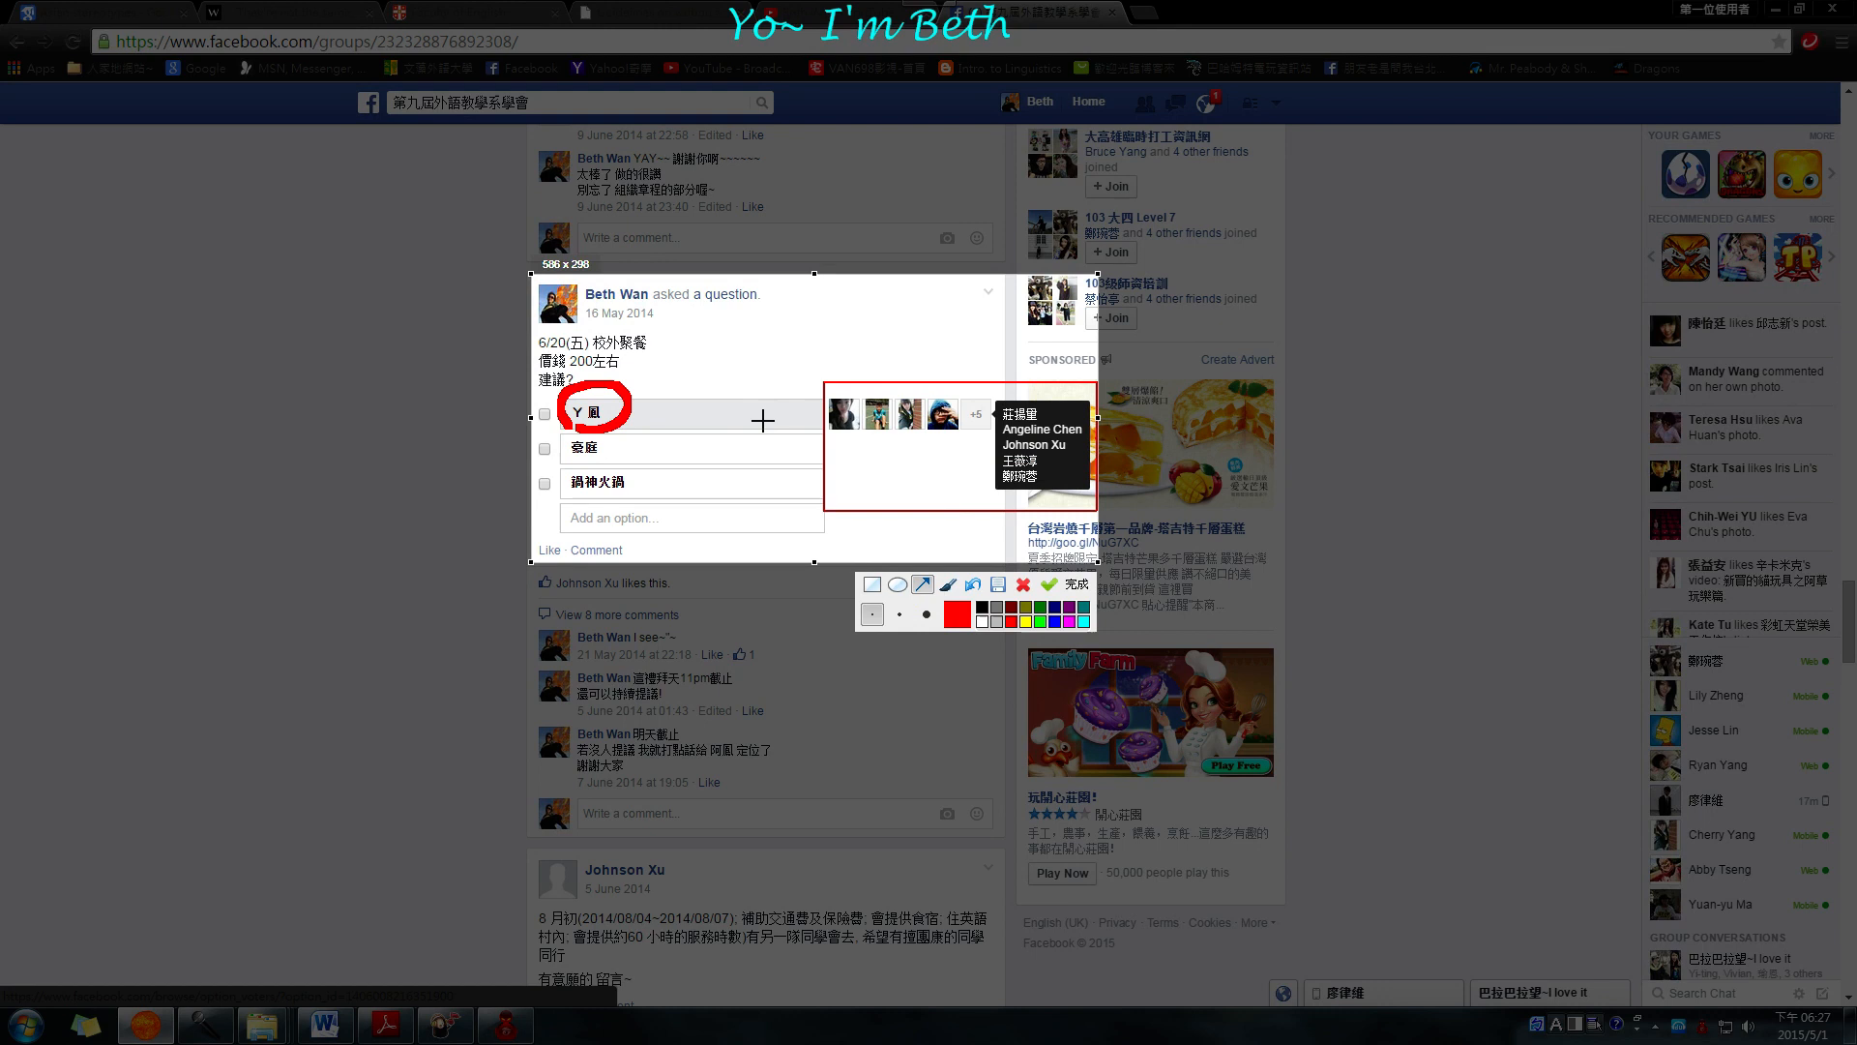
drag(764, 416, 995, 456)
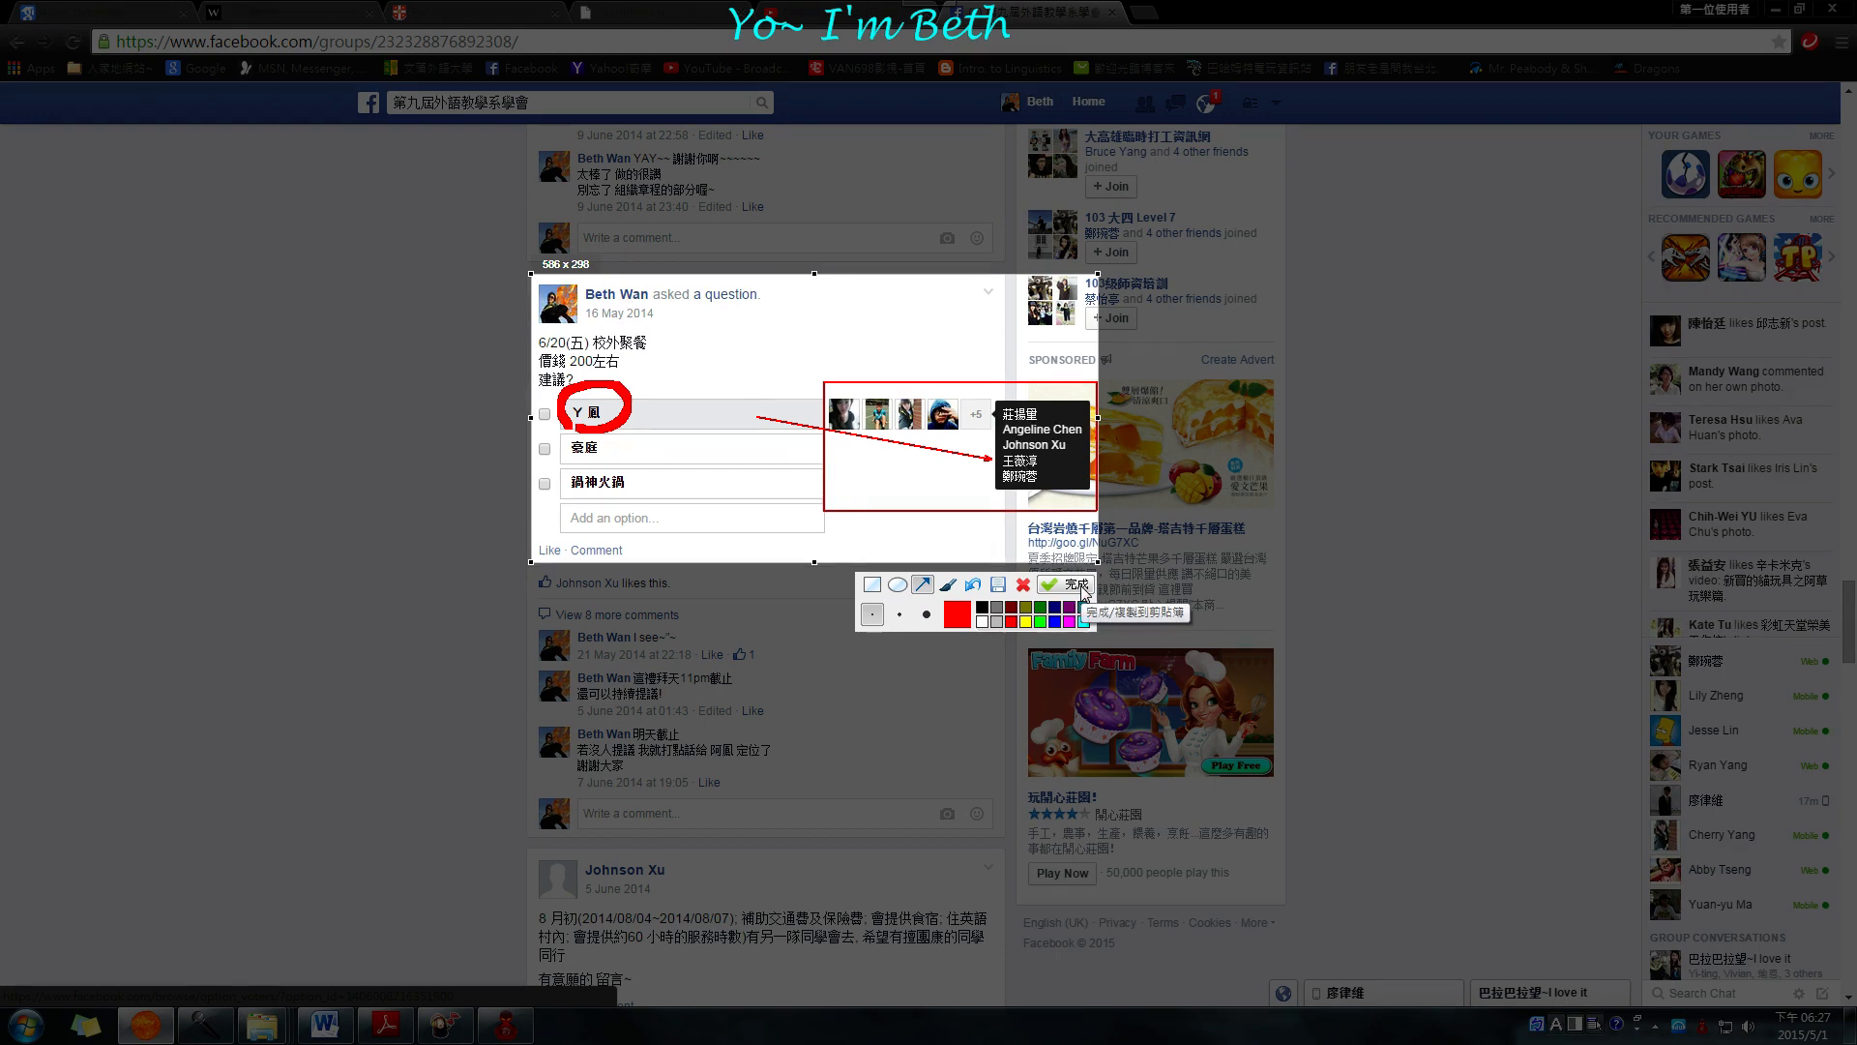
Finish the Garena capture, copying the annotated poll screenshot to the clipboard
click(1065, 583)
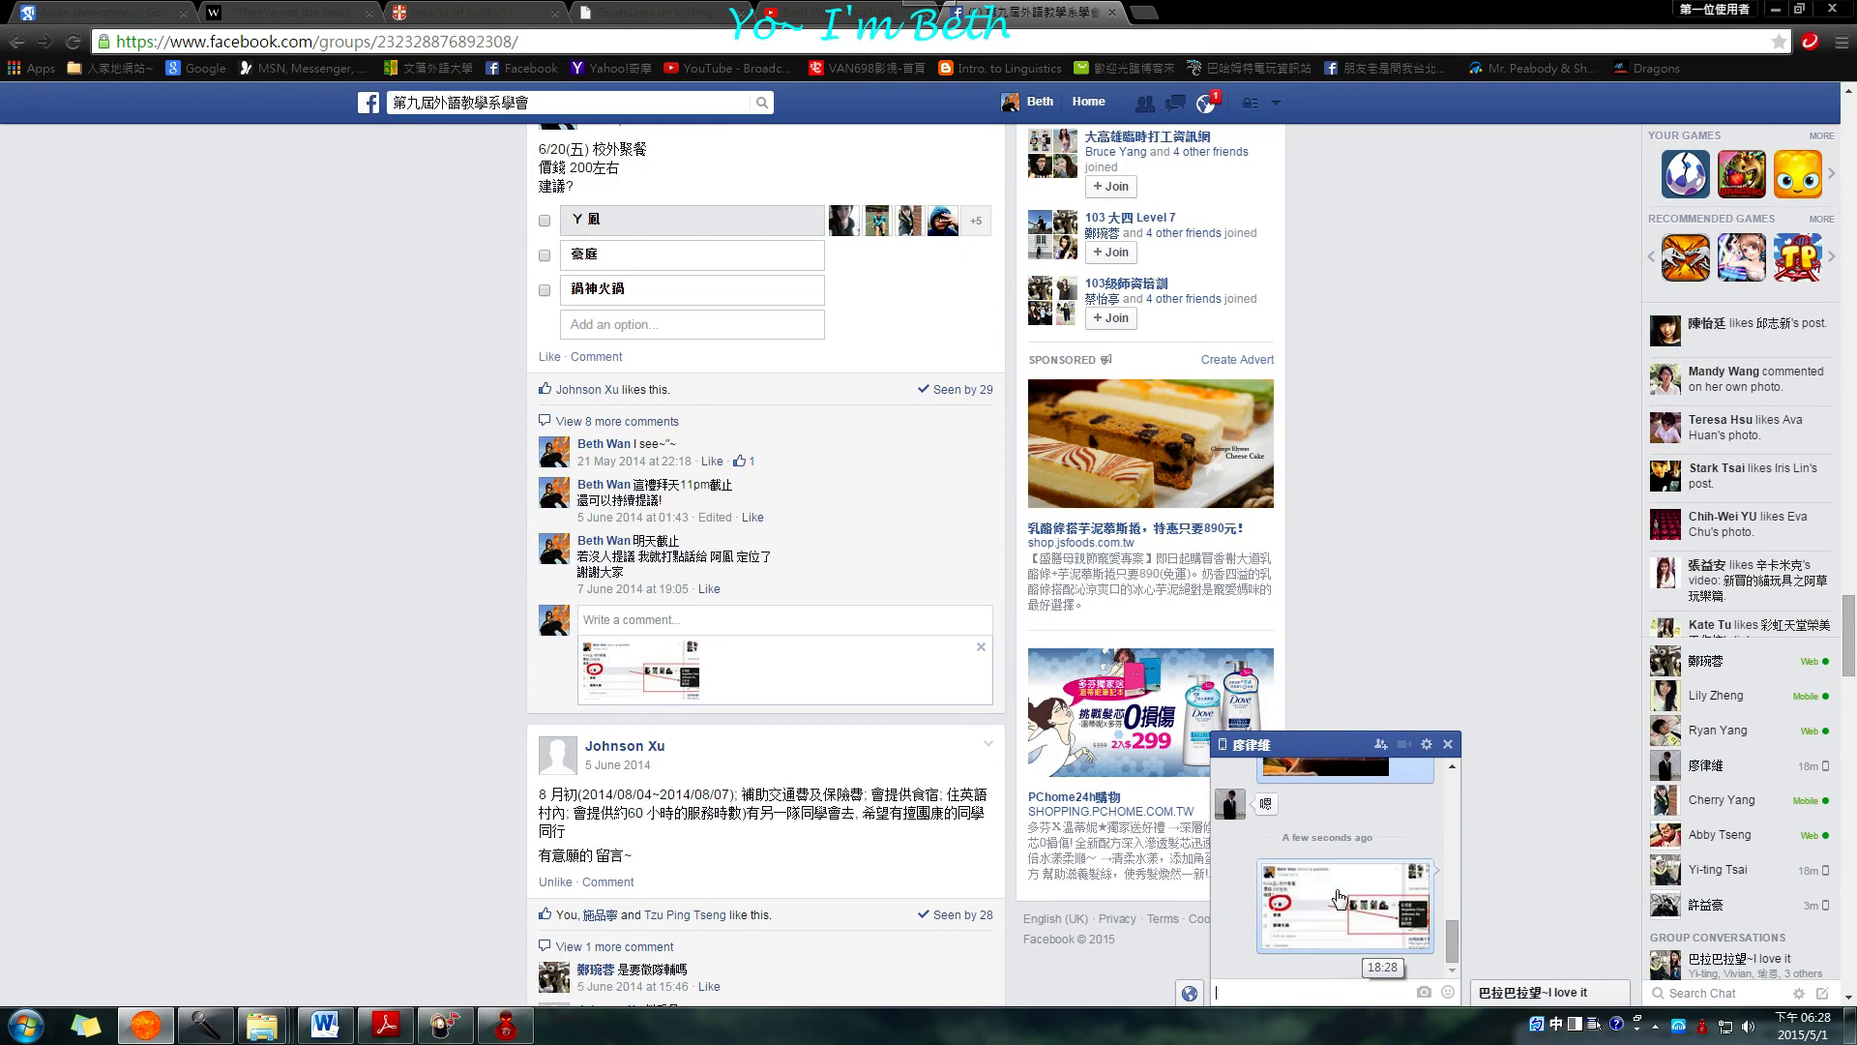
click(1342, 906)
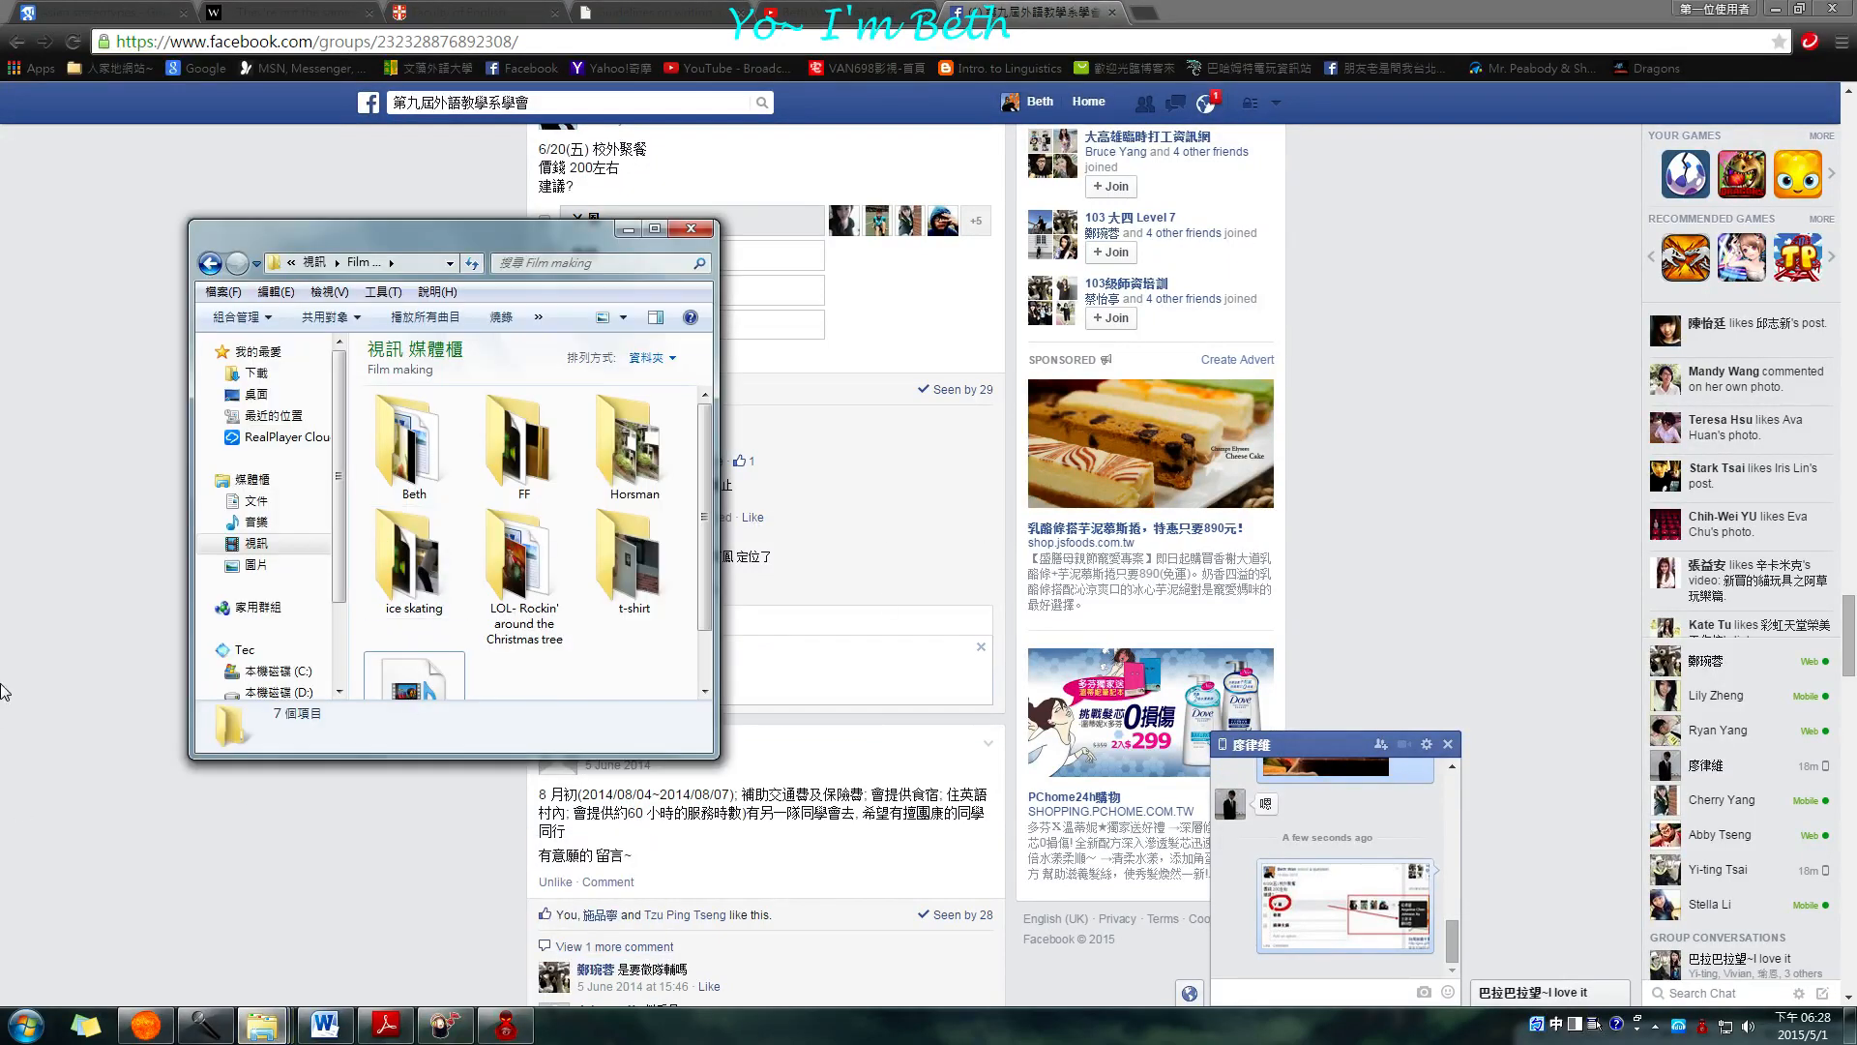
click(691, 228)
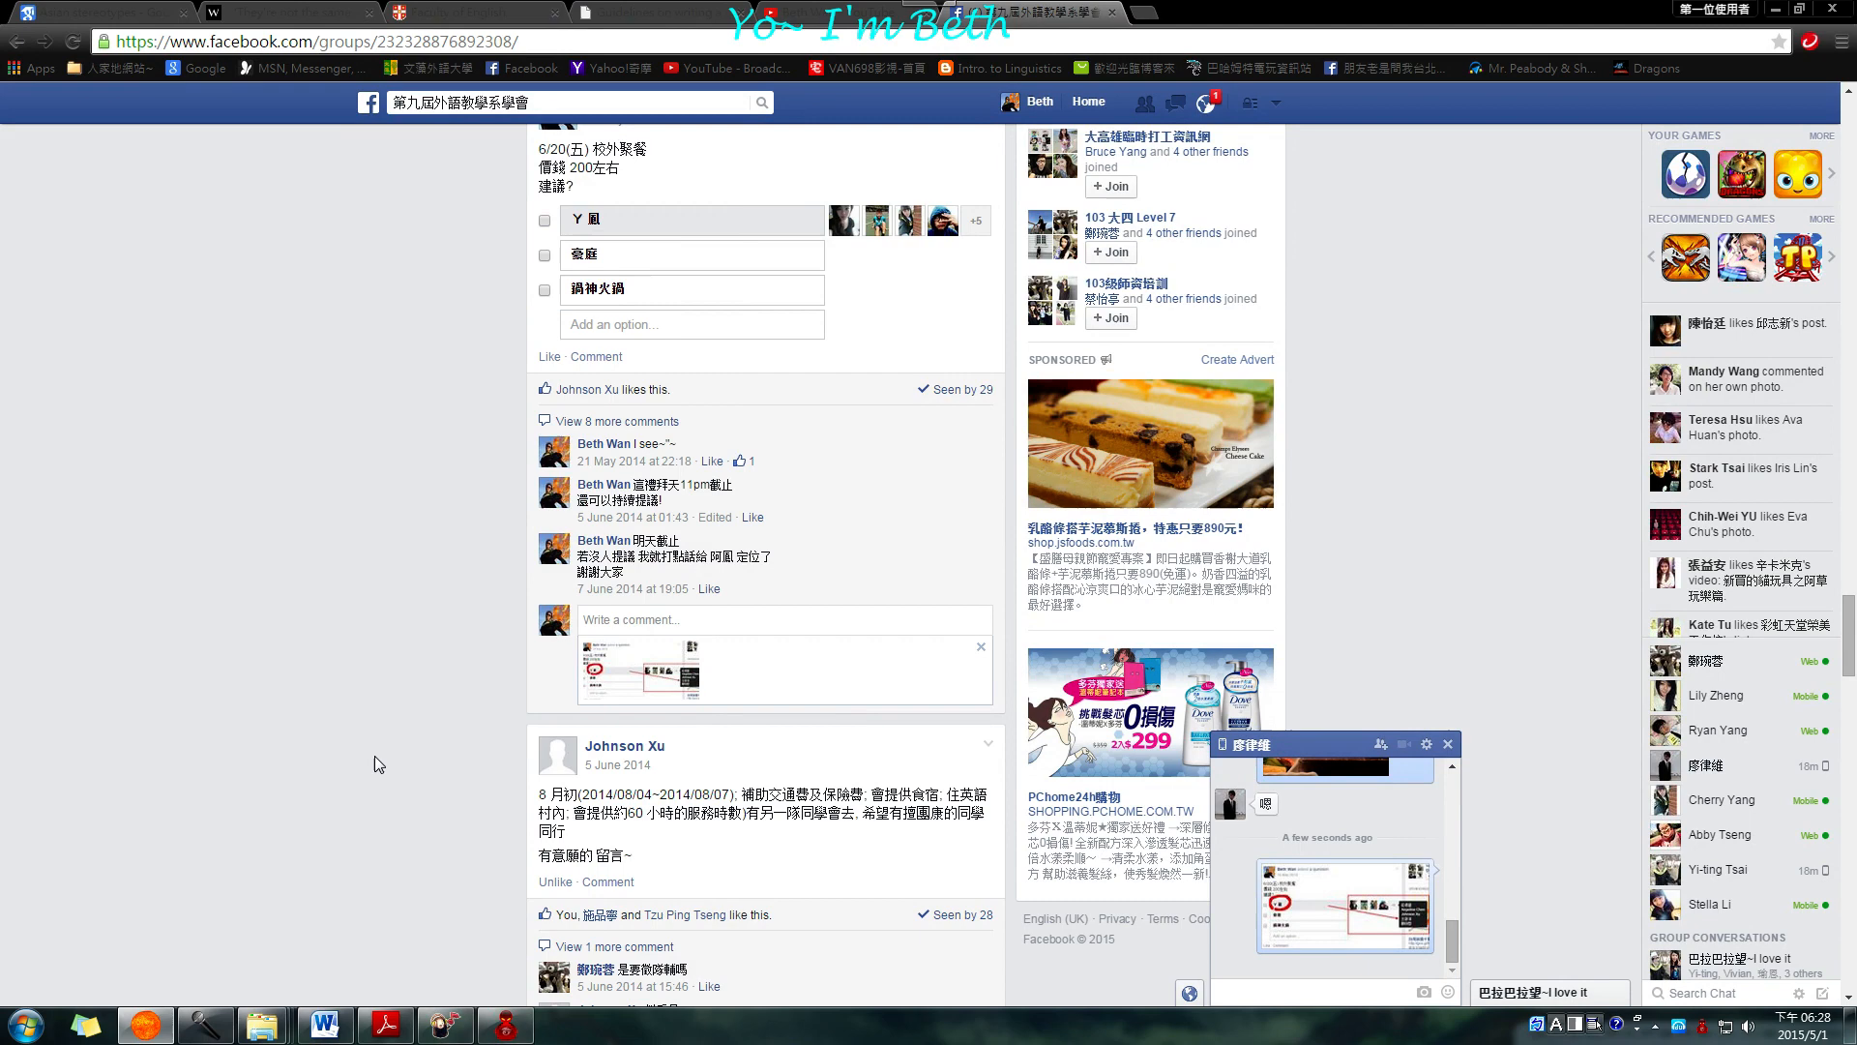